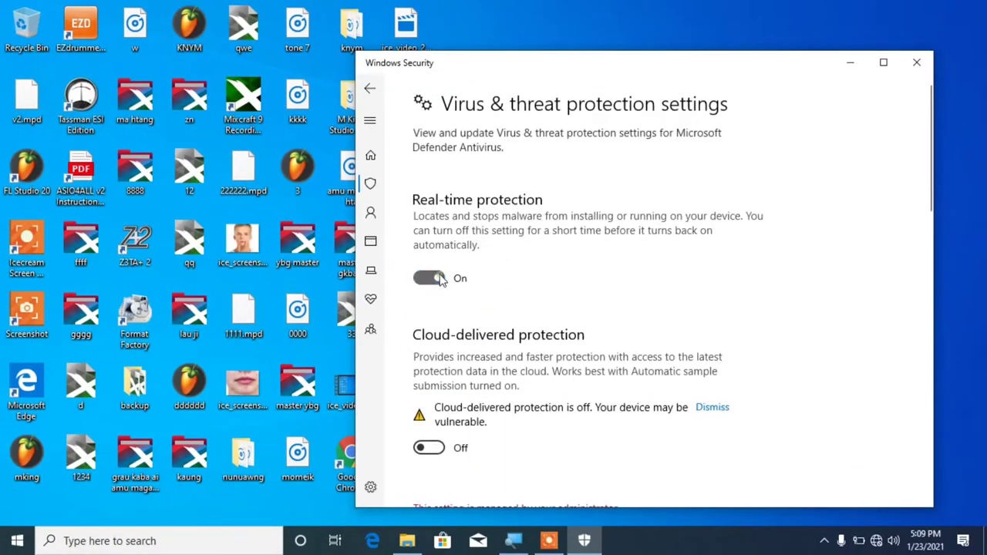
Turn off Windows Security real-time protection and close the settings window.
{"action": "scroll", "scroll_direction": "down", "scroll_amount": 3}
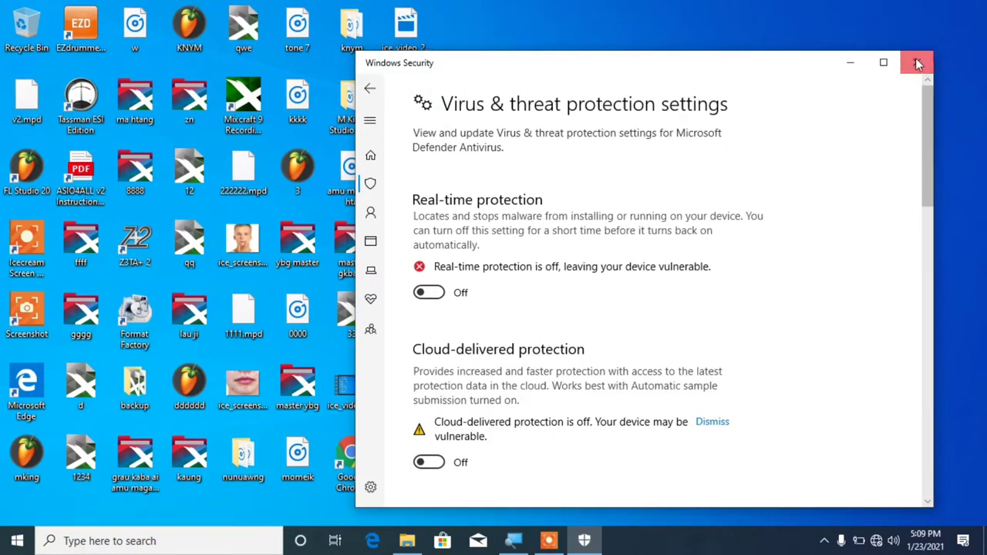
{"action": "left_click", "coordinate": [917, 63]}
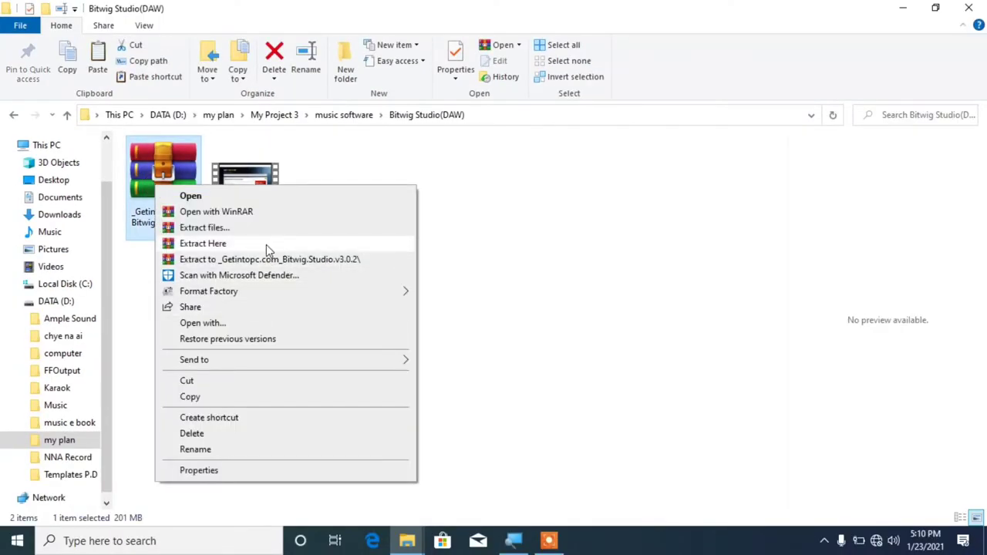
Extract the Bitwig archive here and open the extracted Bitwig.Studio.v3.0.2 folder.
{"action": "left_click", "coordinate": [203, 243]}
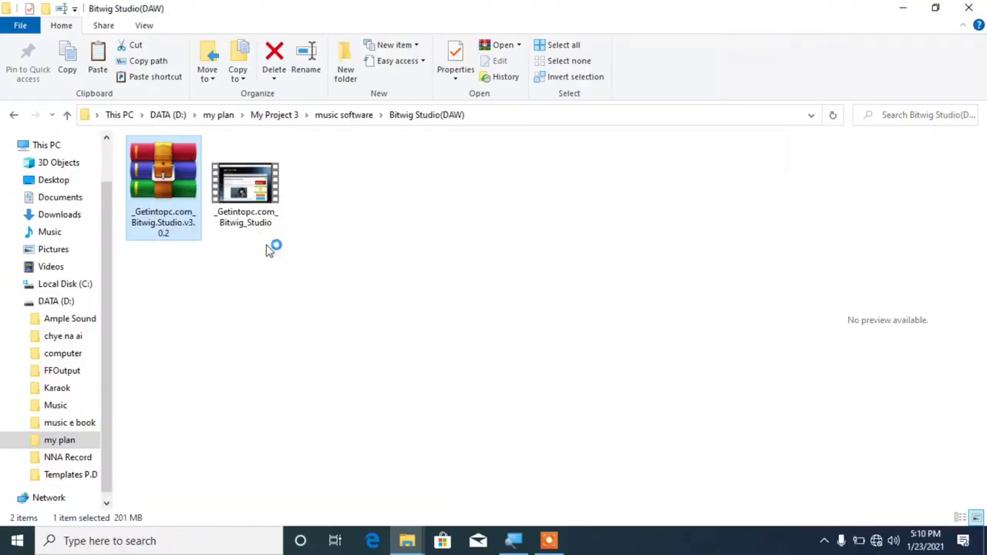
{"action": "double_click", "coordinate": [163, 178]}
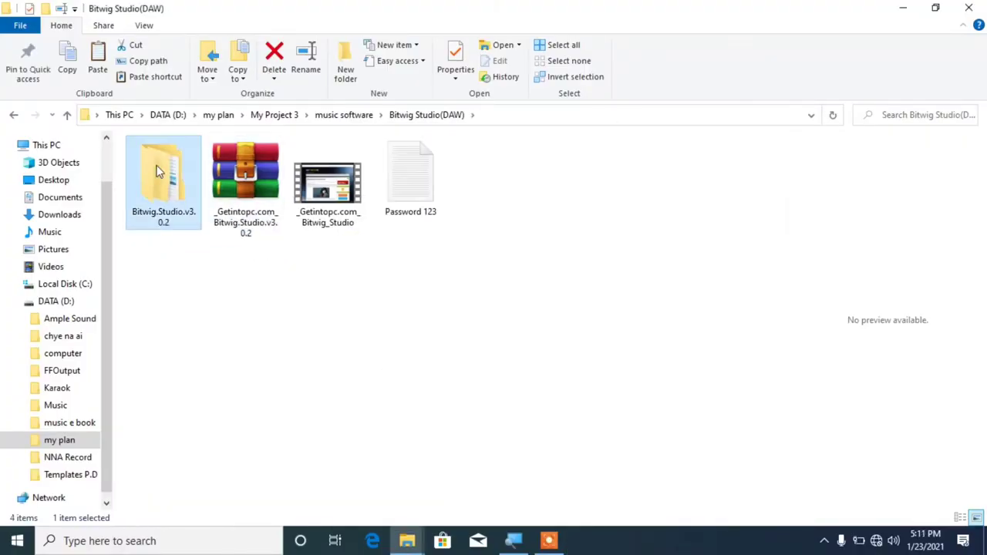
{"action": "double_click", "coordinate": [162, 173]}
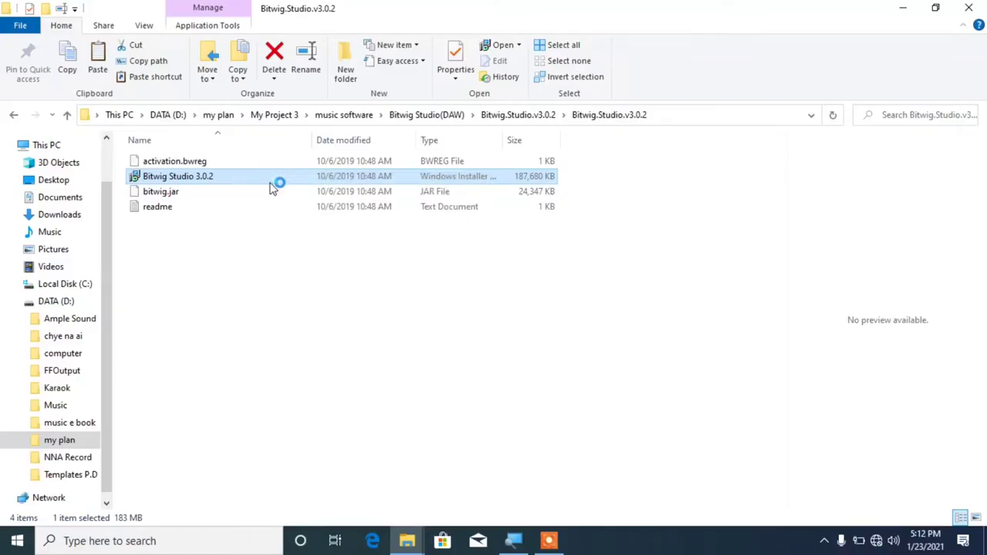
Install Bitwig Studio 3.0.2 to C:\Program Files\Bitwig Studio\, accepting the license, and finish setup.
{"action": "double_click", "coordinate": [177, 176]}
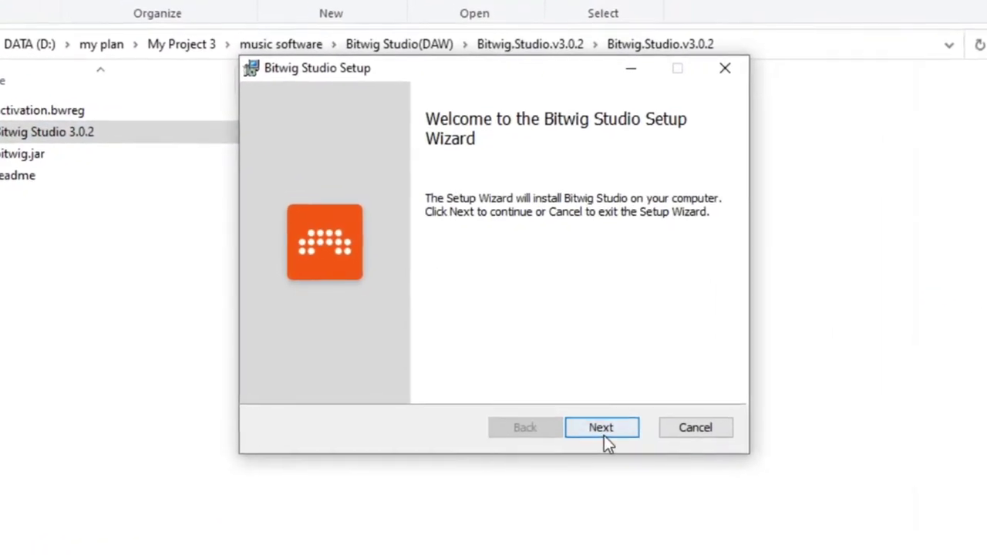
{"action": "left_click", "coordinate": [601, 427]}
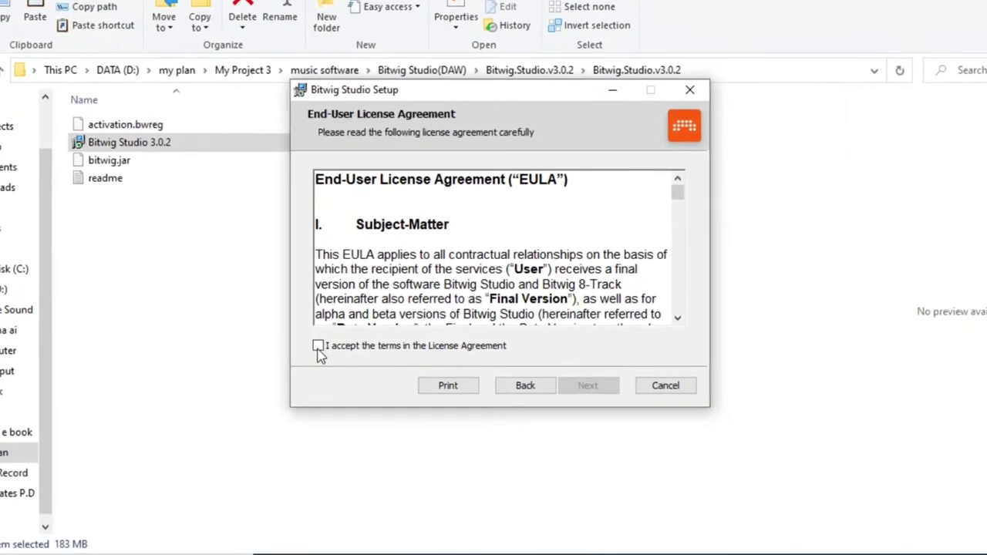
{"action": "left_click", "coordinate": [303, 346]}
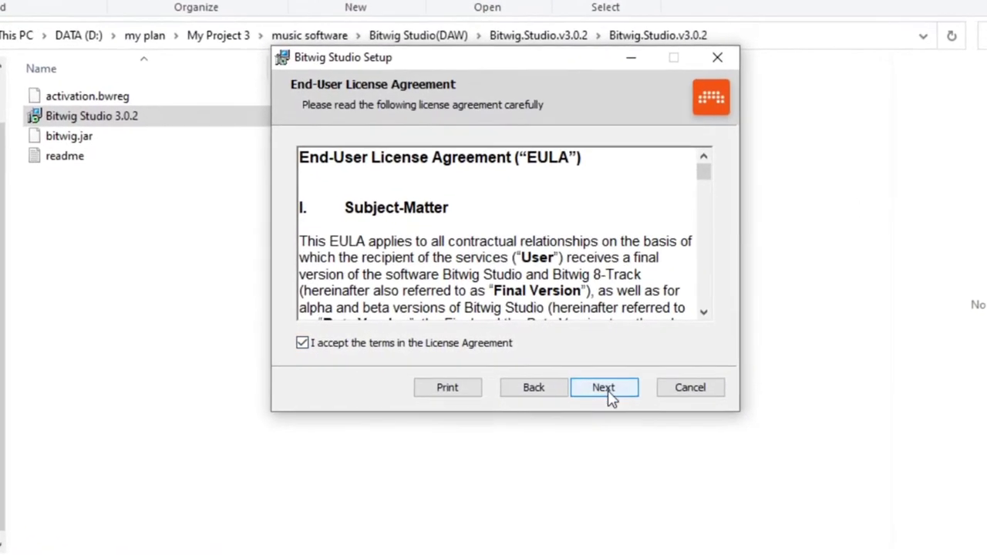
{"action": "left_click", "coordinate": [604, 388]}
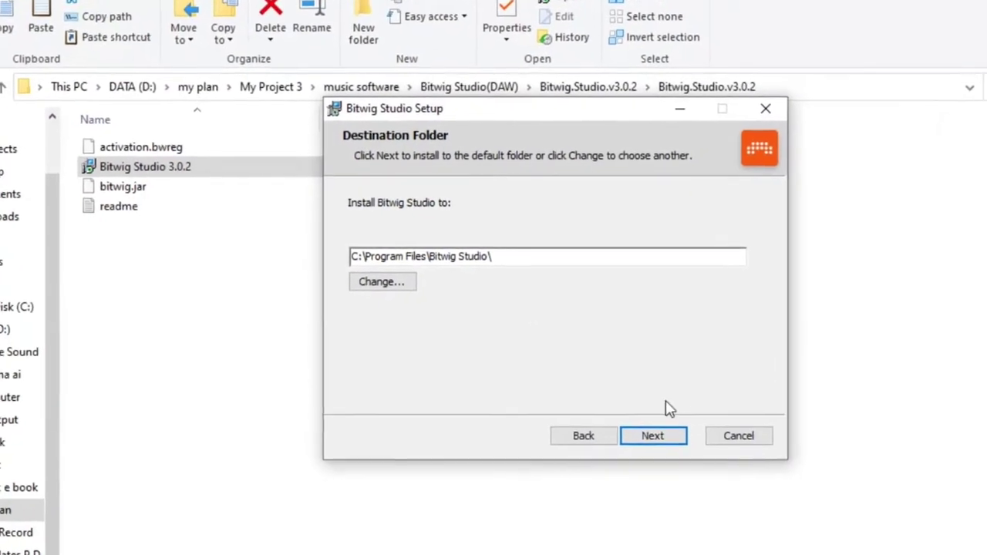
{"action": "left_click", "coordinate": [654, 436]}
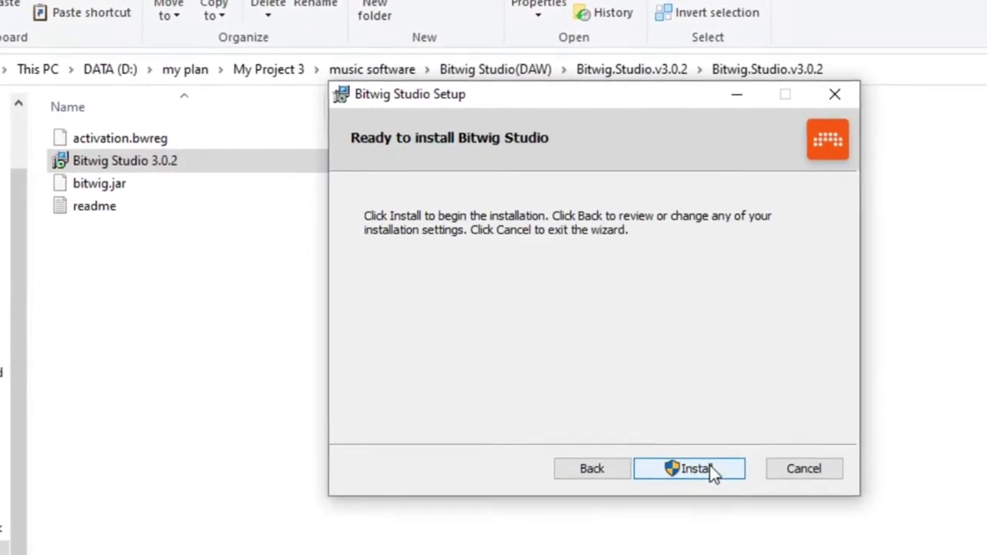
{"action": "left_click", "coordinate": [707, 468]}
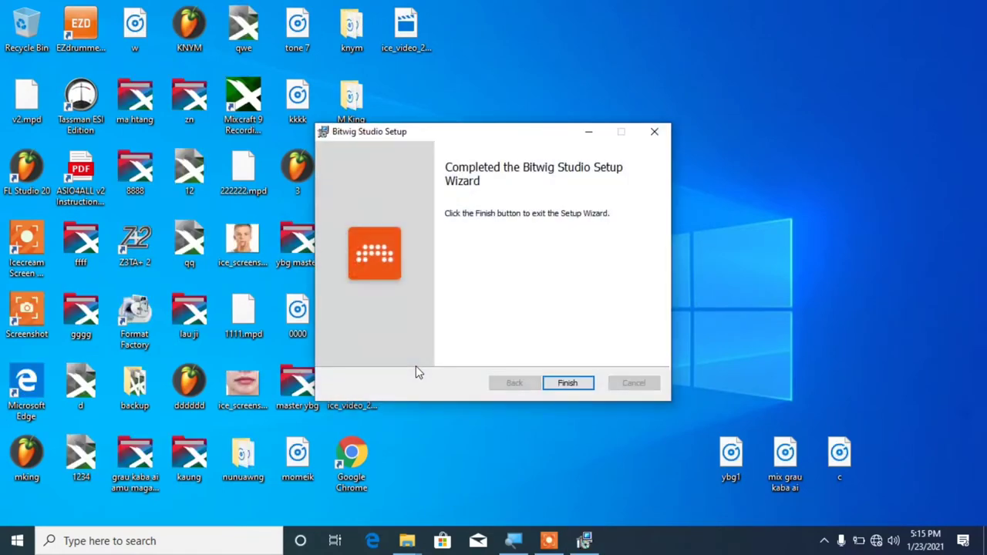
{"action": "left_click", "coordinate": [568, 383]}
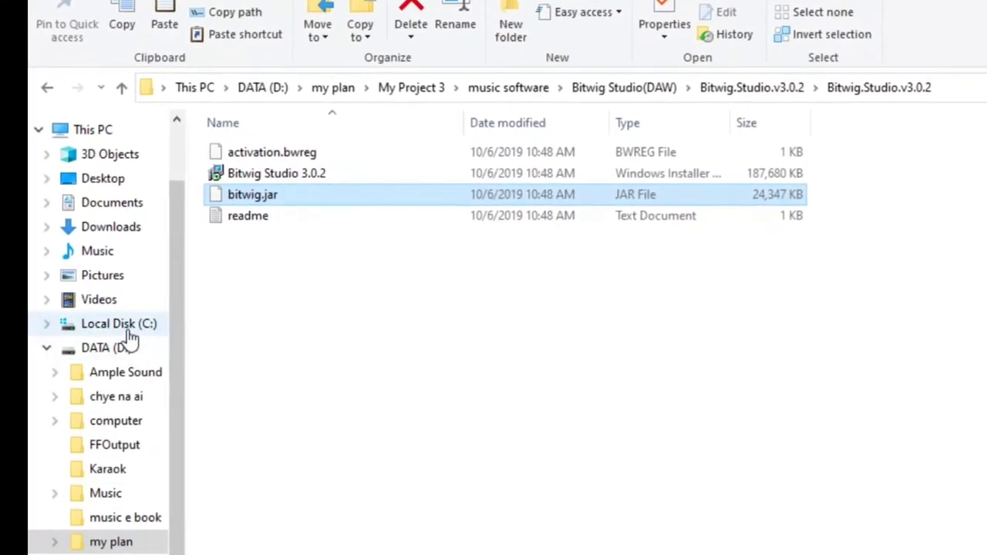
Navigate to C:\Program Files\Bitwig Studio\bin.
{"action": "left_click", "coordinate": [118, 324]}
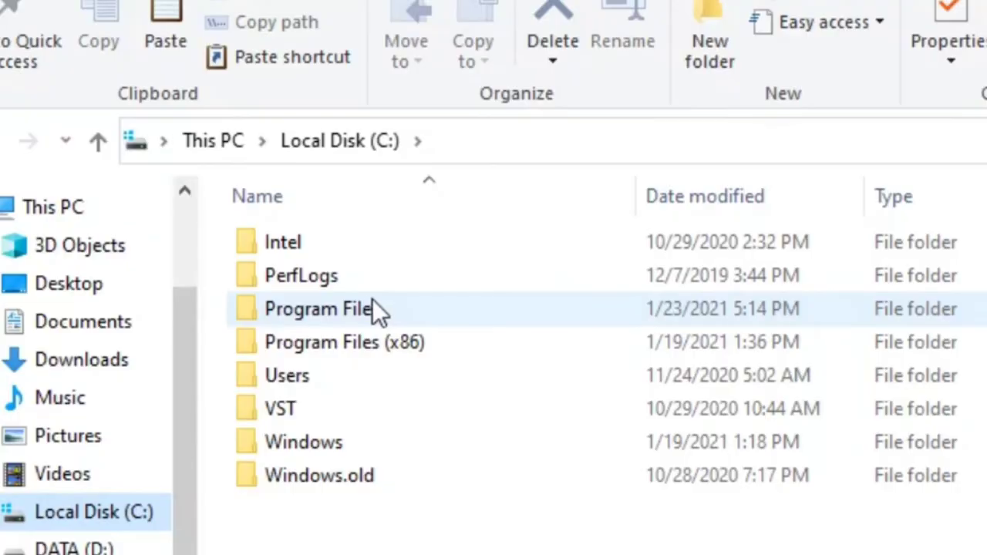
{"action": "double_click", "coordinate": [317, 309]}
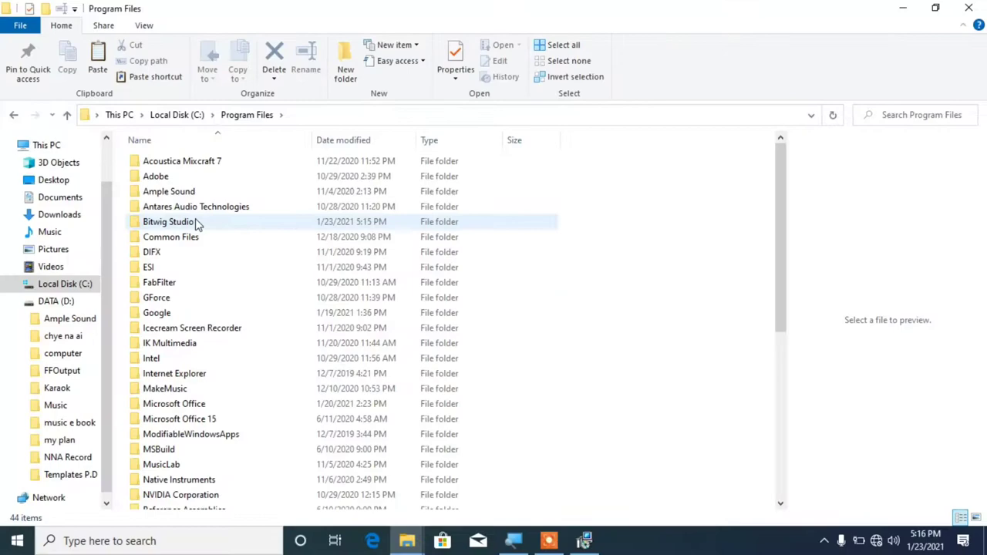
{"action": "left_click", "coordinate": [168, 222]}
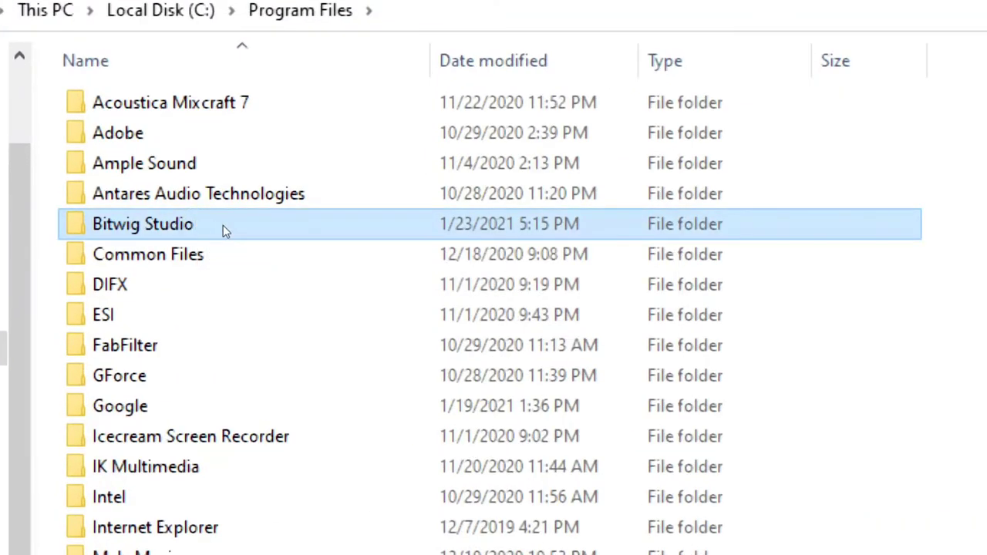
{"action": "double_click", "coordinate": [143, 224]}
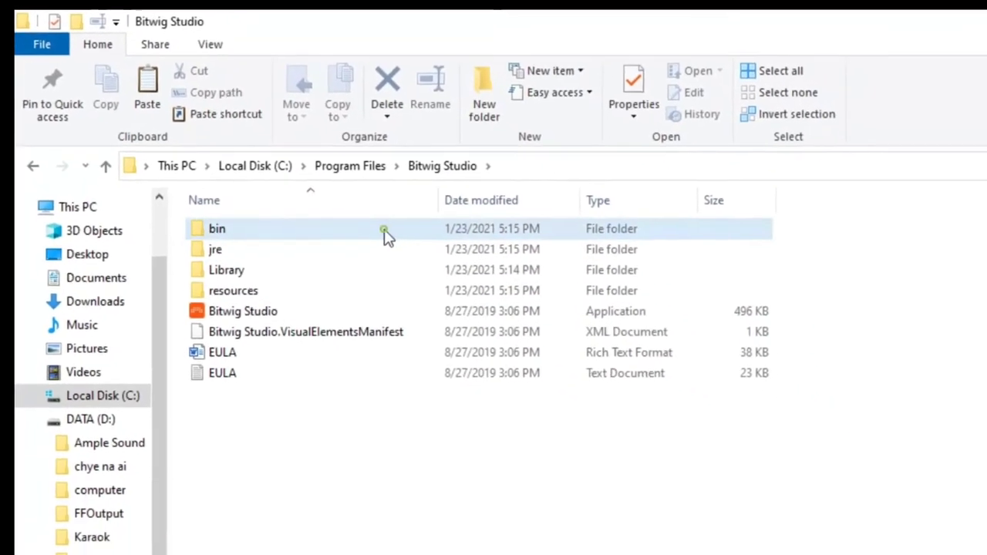
{"action": "double_click", "coordinate": [218, 228]}
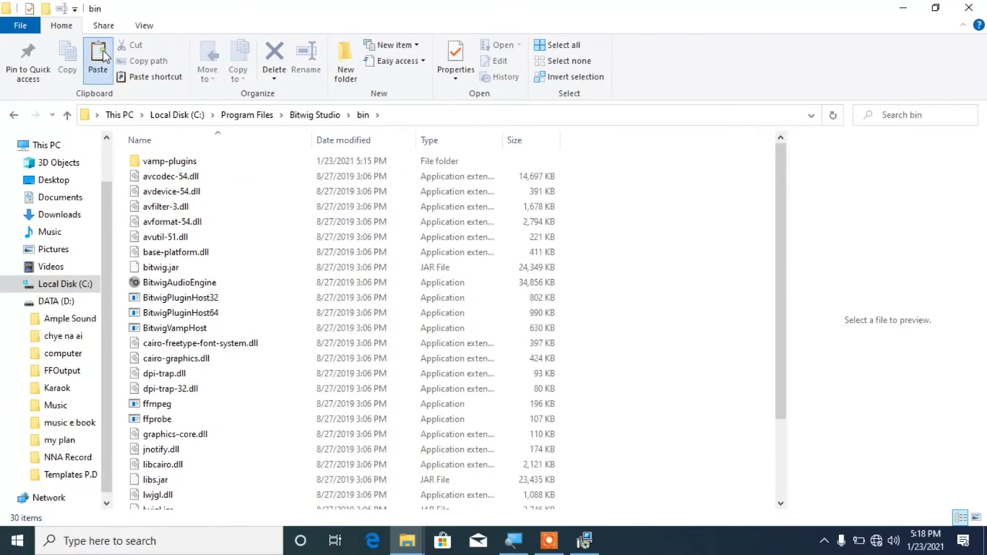
Paste bitwig.jar, replacing the existing file with administrator permission.
{"action": "left_click", "coordinate": [97, 59]}
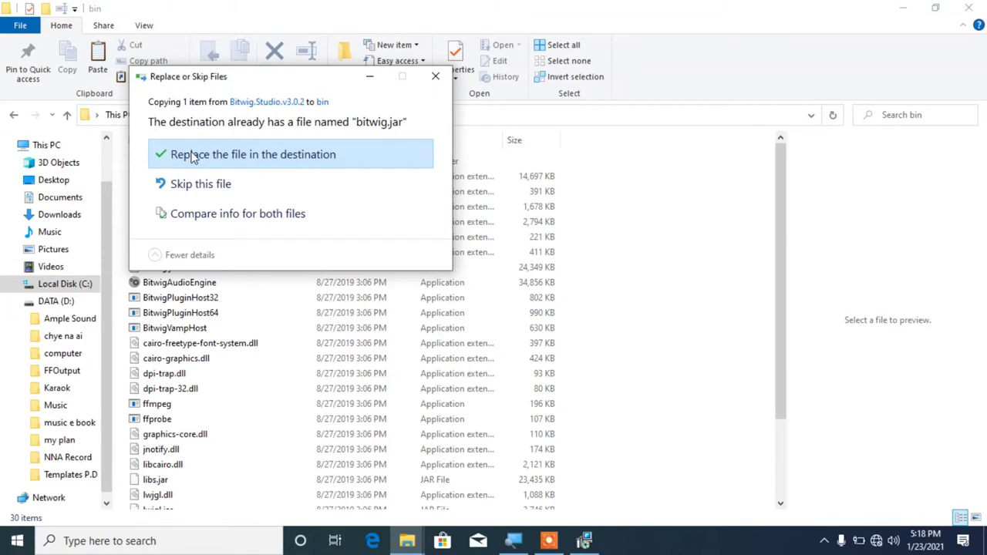
{"action": "left_click", "coordinate": [253, 154]}
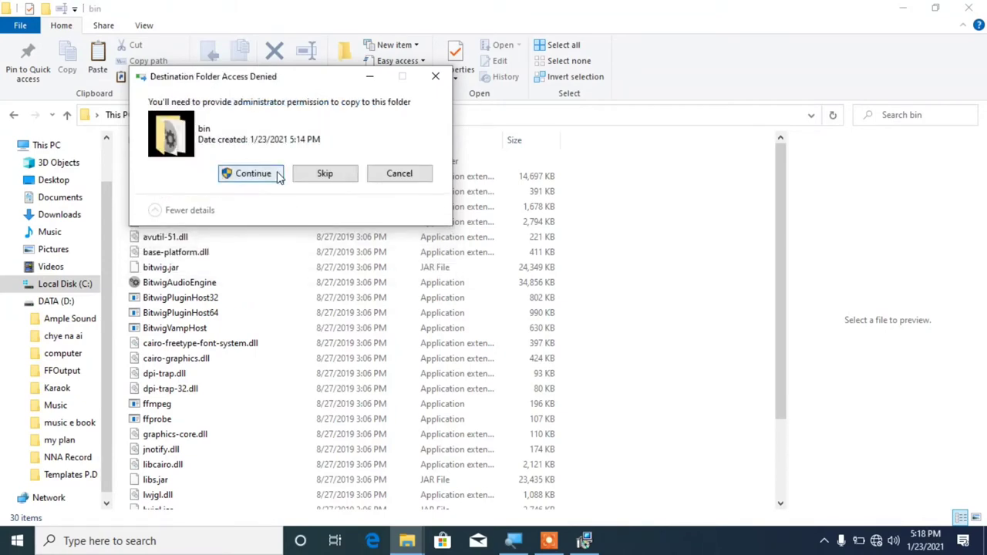
{"action": "left_click", "coordinate": [251, 173]}
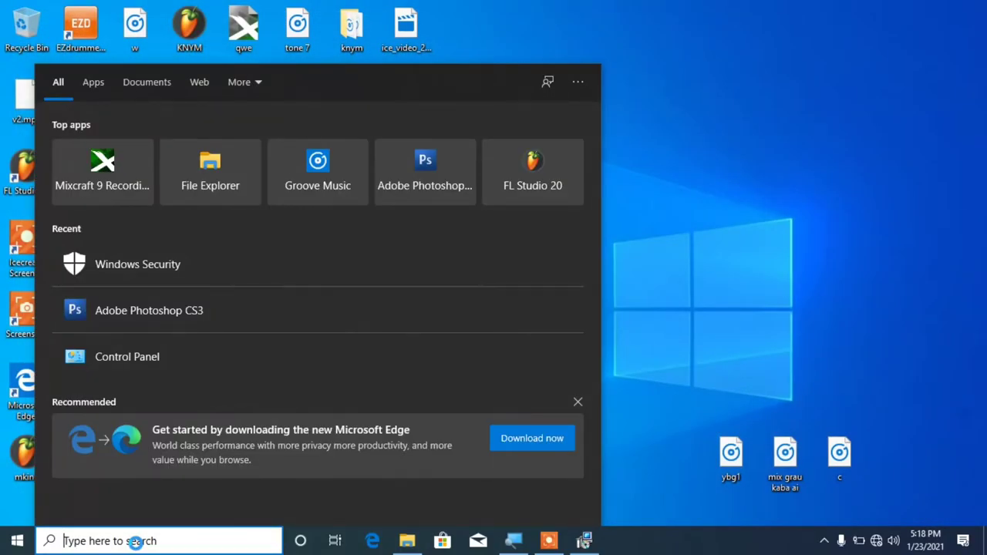
Launch Bitwig Studio and choose offline activation with an activation file.
{"action": "type", "text": "b"}
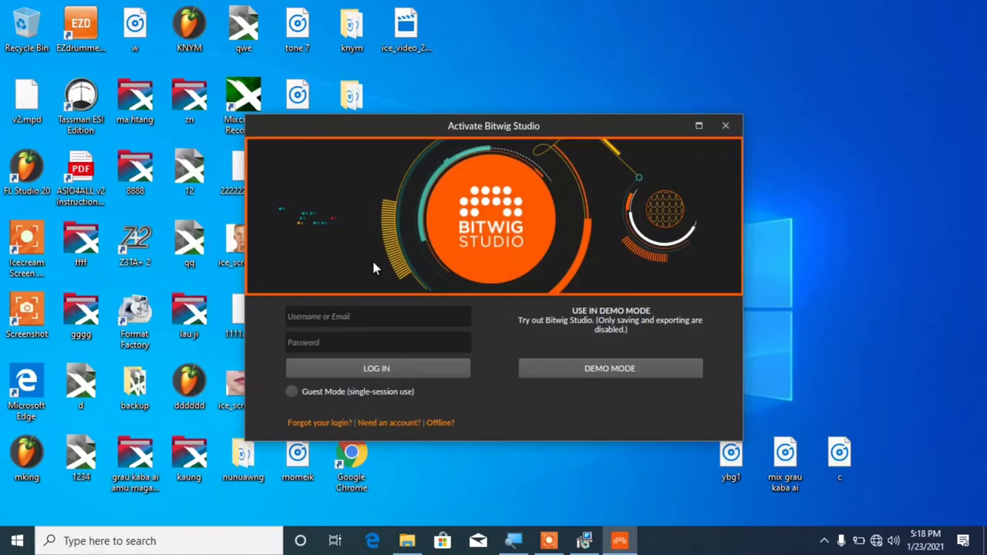
{"action": "mouse_move", "coordinate": [446, 426]}
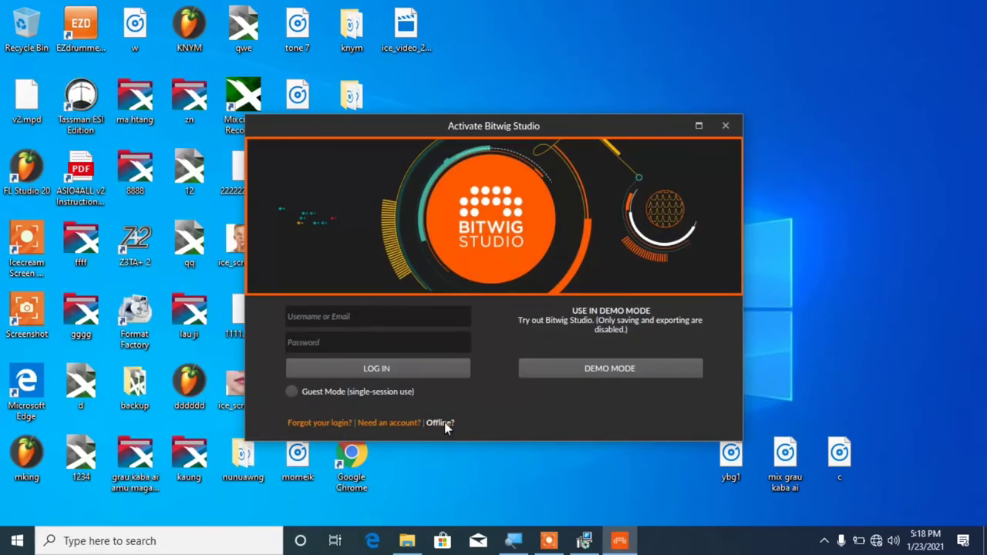
{"action": "left_click", "coordinate": [440, 423]}
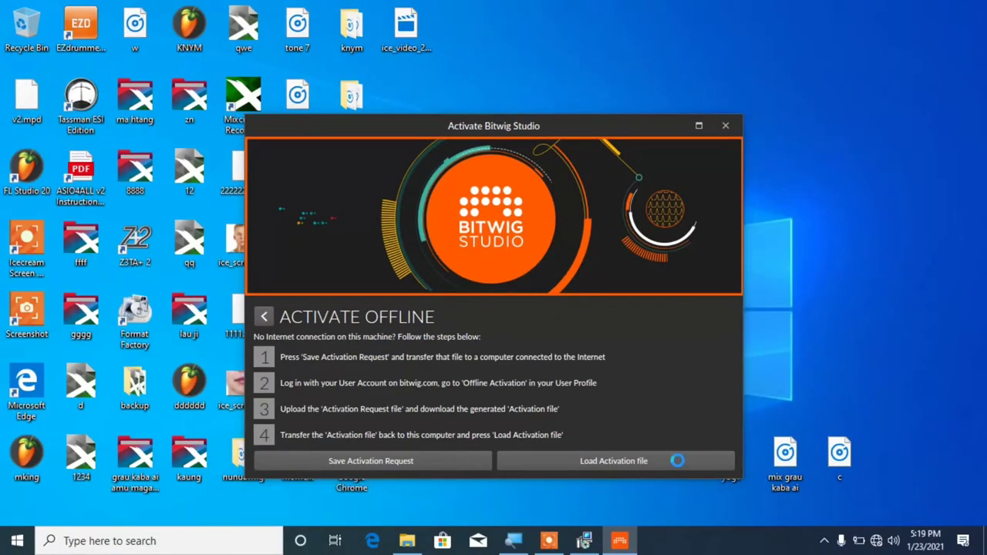
{"action": "left_click", "coordinate": [613, 461]}
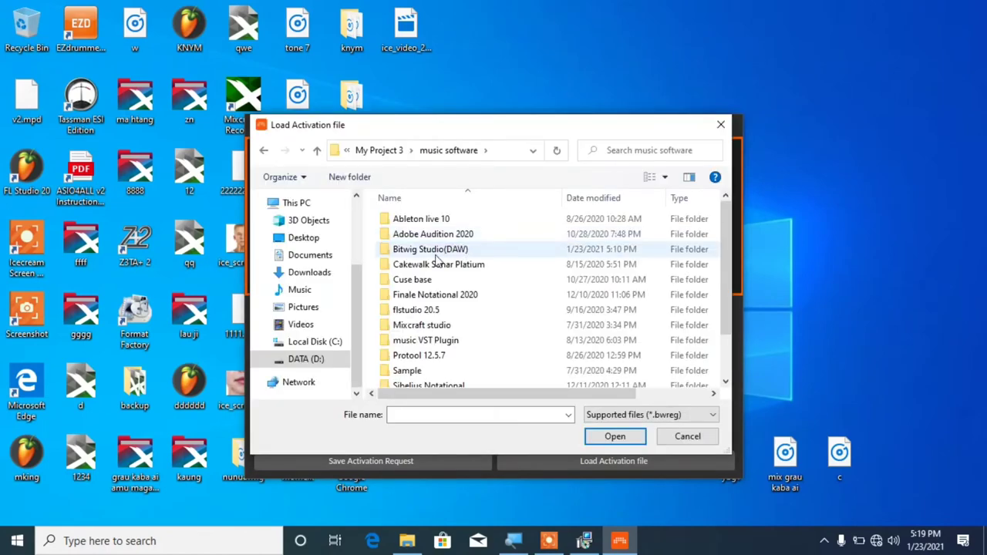
Load activation.bwreg from the Bitwig.Studio.v3.0.2 folder.
{"action": "double_click", "coordinate": [428, 249]}
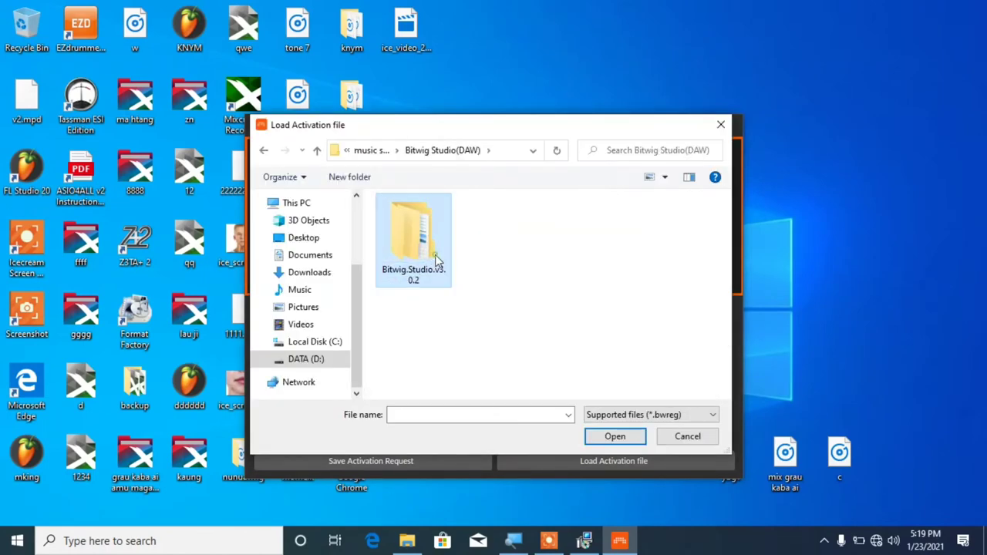
{"action": "double_click", "coordinate": [413, 239]}
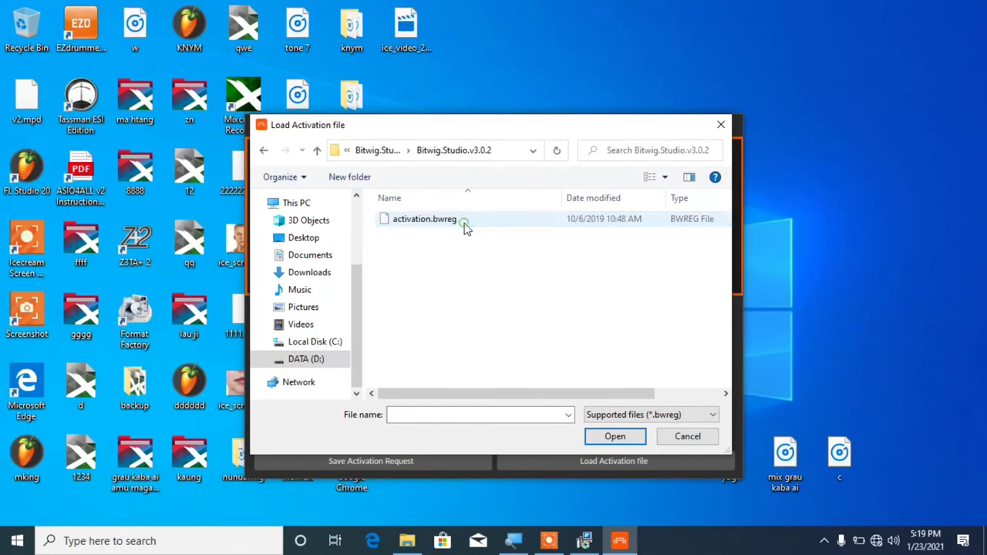
{"action": "mouse_move", "coordinate": [443, 229]}
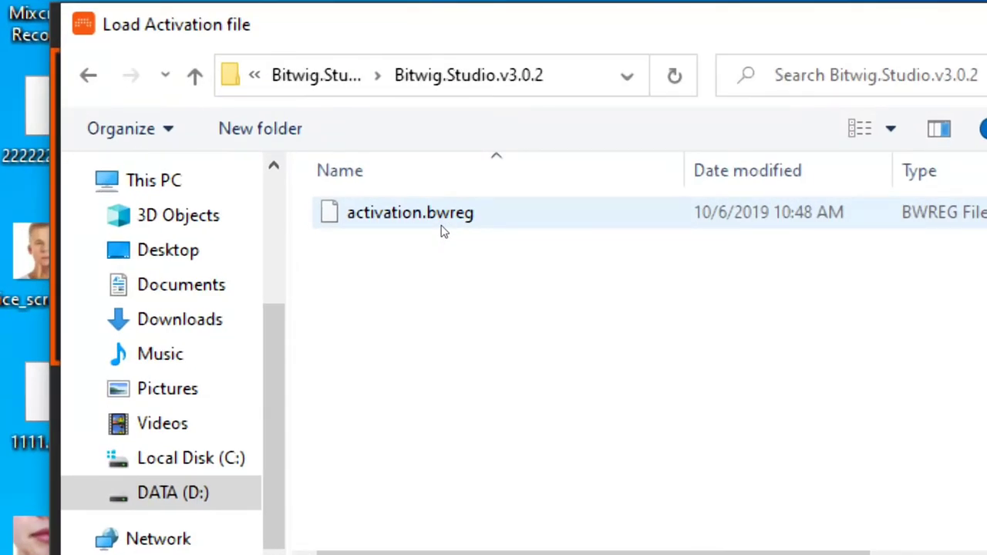
{"action": "left_click", "coordinate": [408, 212]}
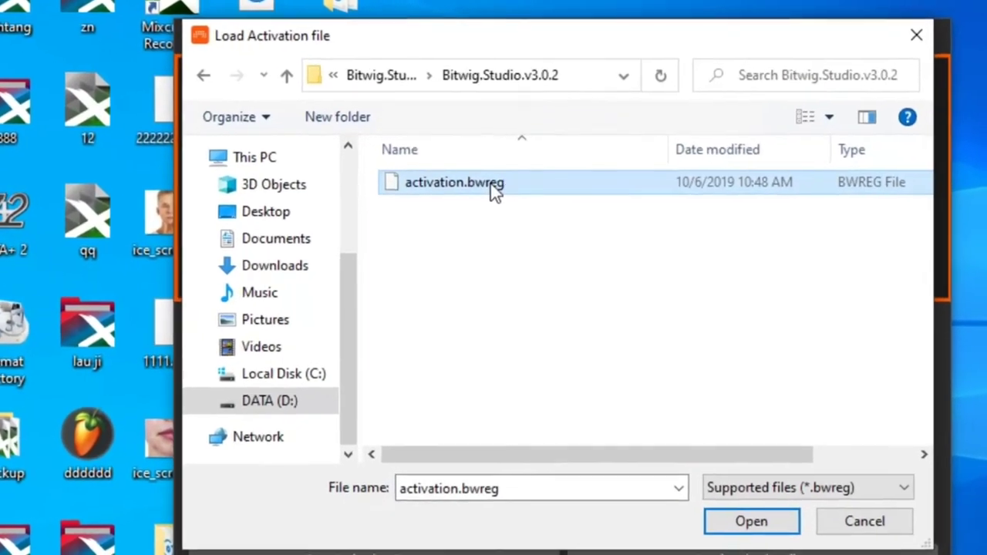
{"action": "left_click", "coordinate": [752, 521]}
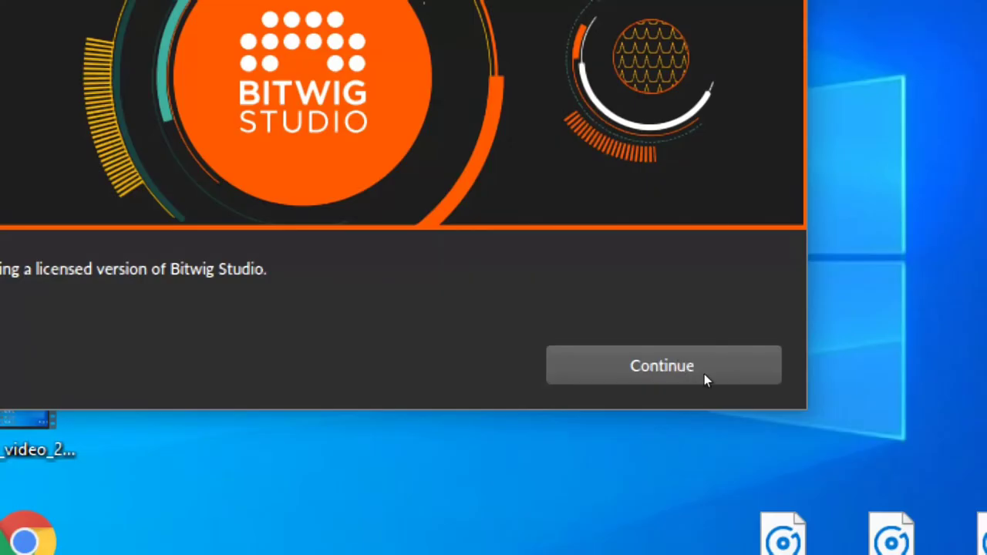
Dismiss the licensed-version notice, finish the setup wizard, and create a New Project from the Dashboard.
{"action": "left_click", "coordinate": [662, 366]}
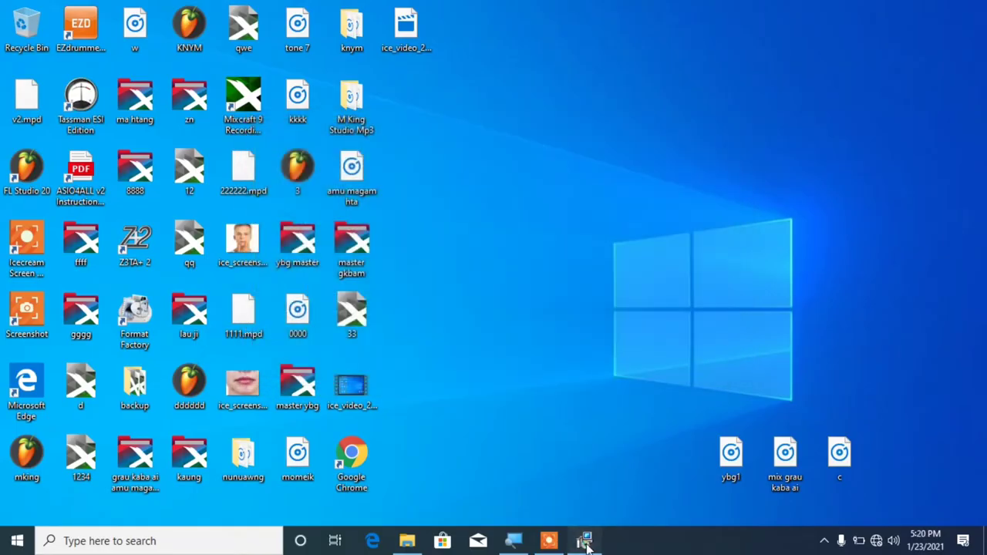
{"action": "left_click", "coordinate": [585, 540]}
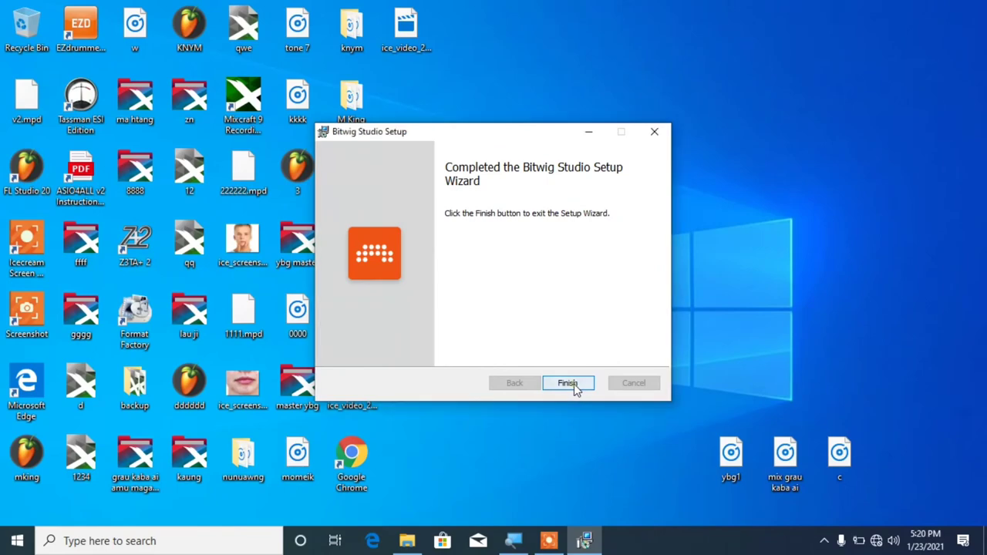
{"action": "left_click", "coordinate": [567, 382]}
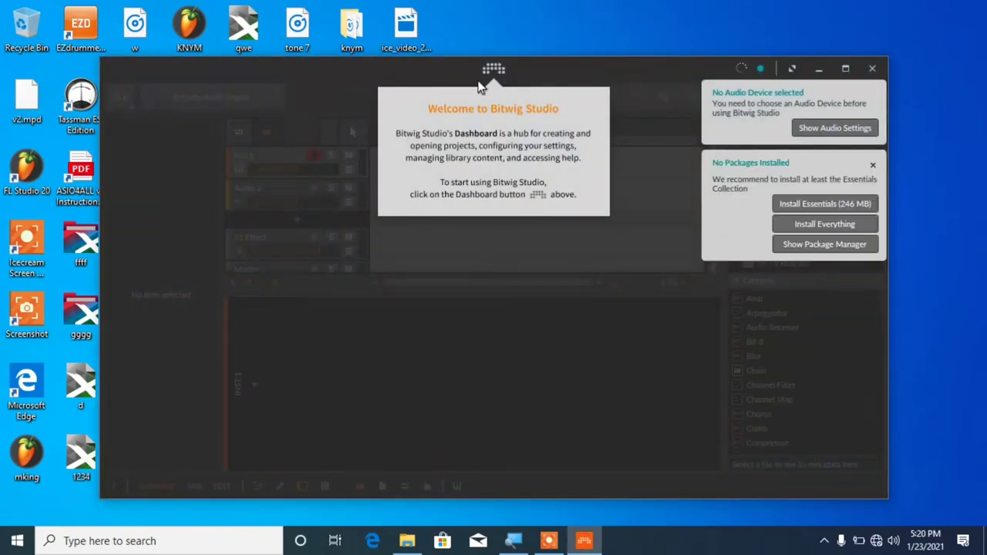
{"action": "left_click", "coordinate": [493, 68]}
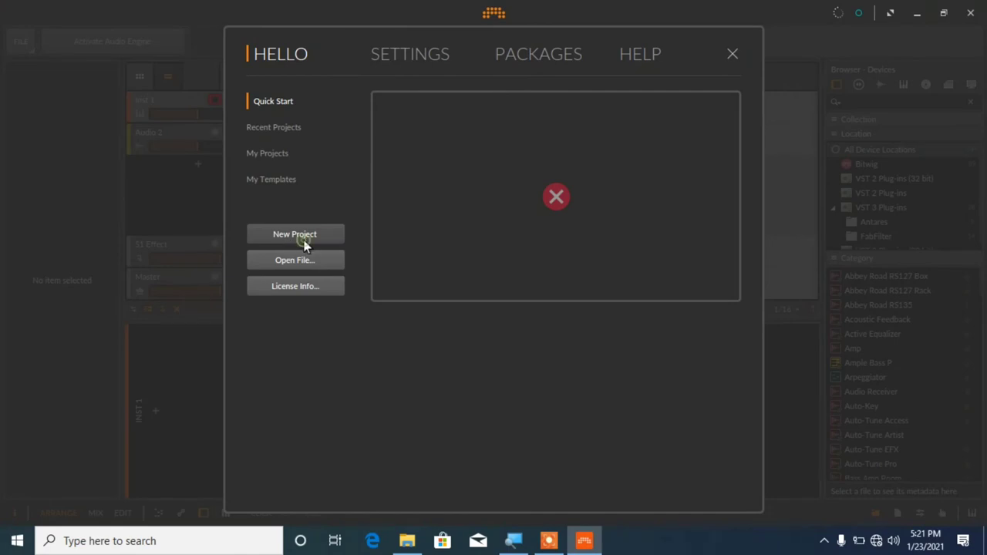
{"action": "left_click", "coordinate": [295, 233]}
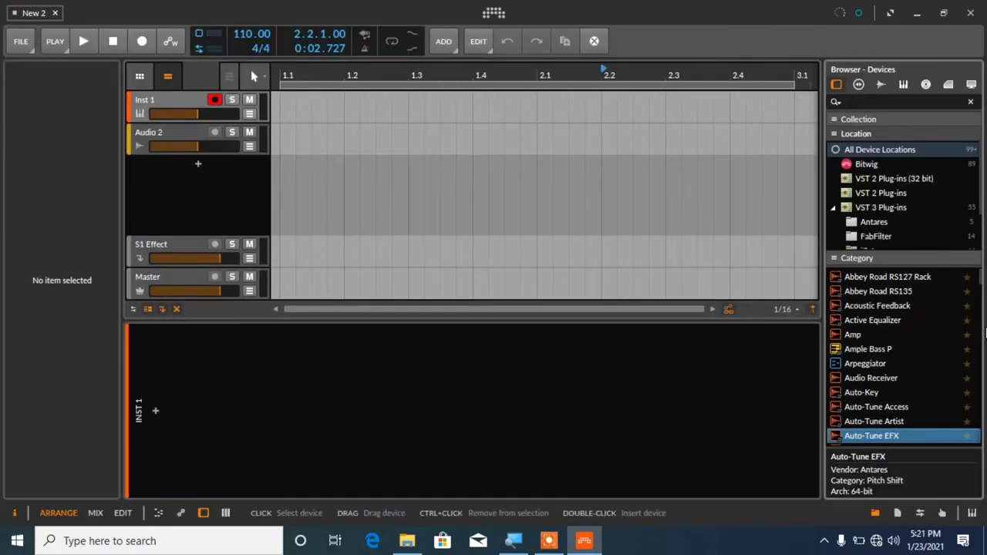